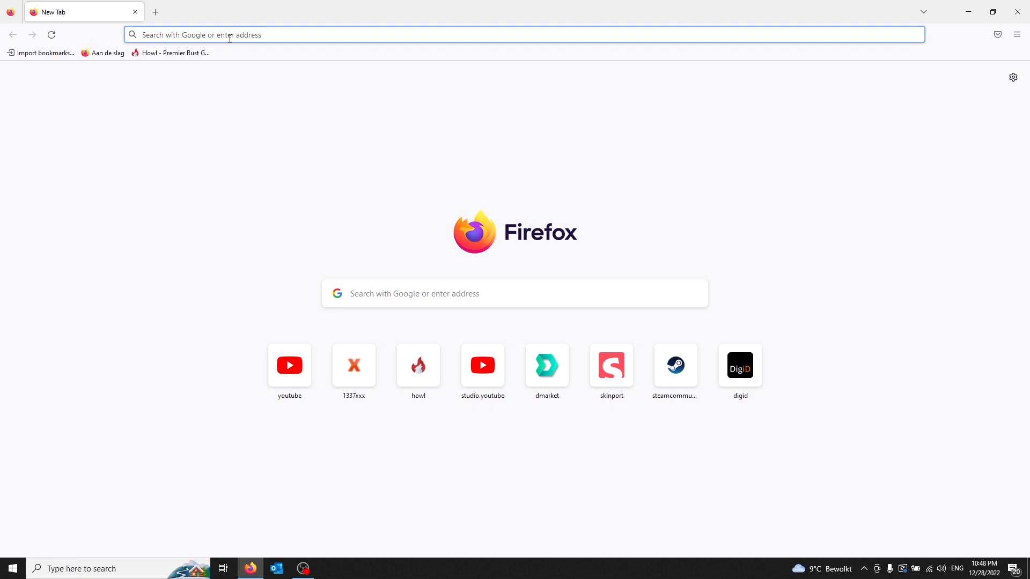
# Search Google for 'hello test test' from the address bar
pyautogui.write('hello')
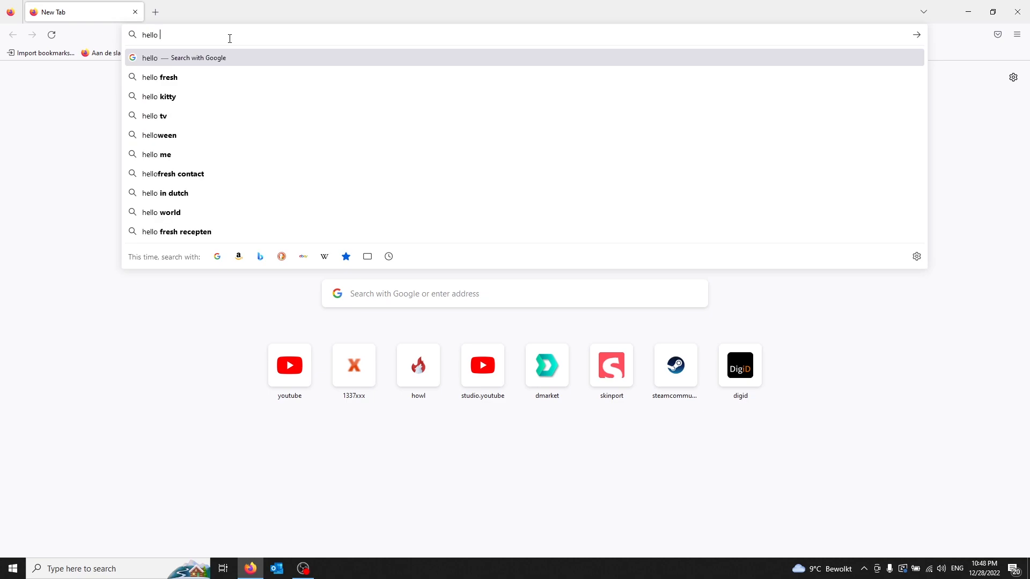
pyautogui.write('test test')
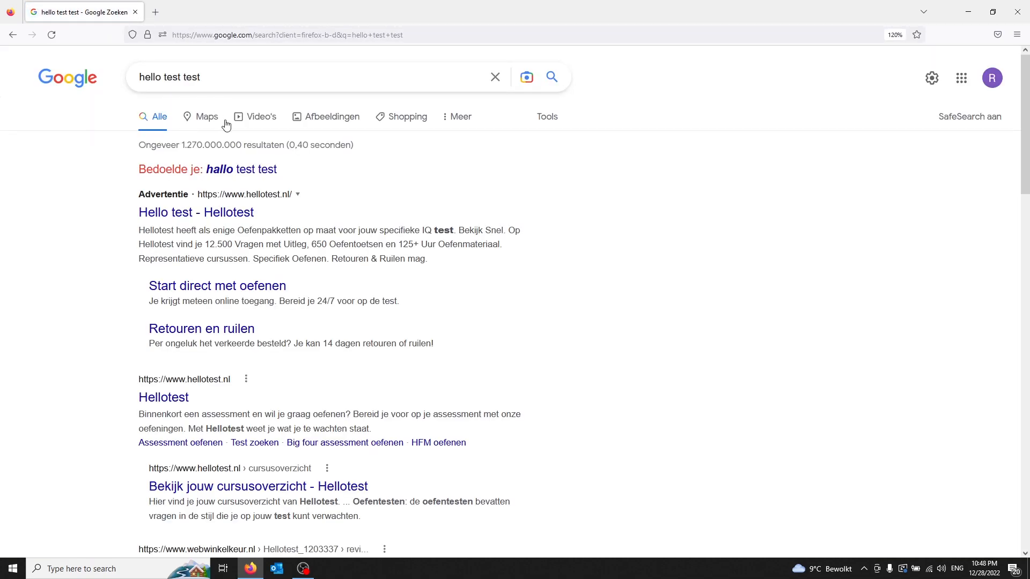
pyautogui.moveTo(919, 29)
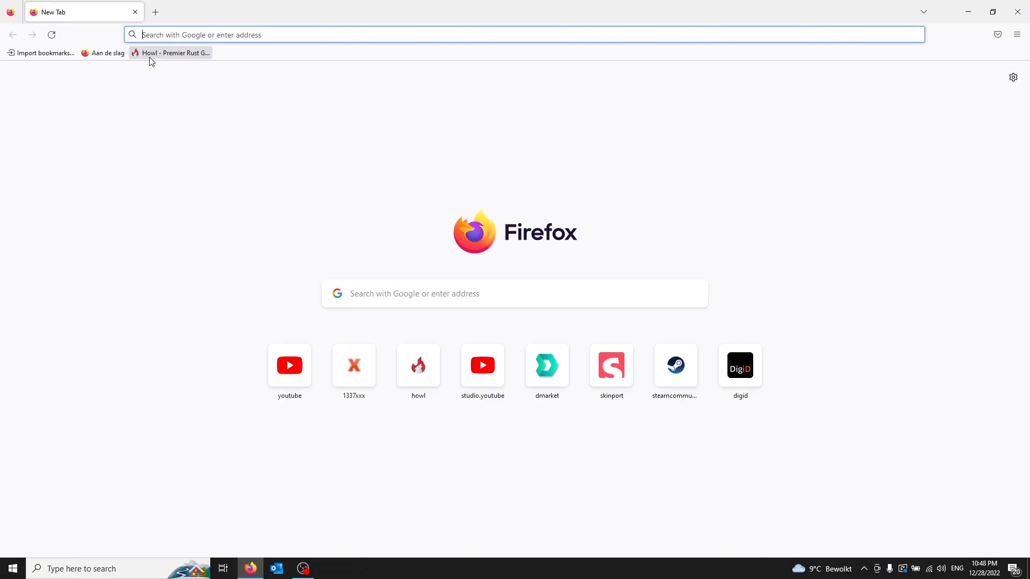
# On a new tab with 'he' typed, open the application menu
pyautogui.write('he')
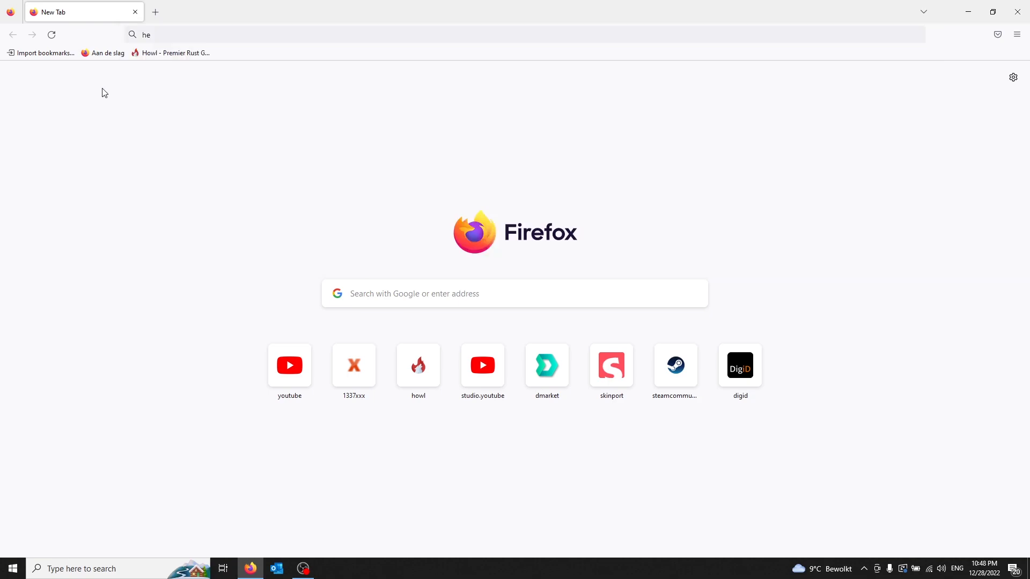
pyautogui.moveTo(535, 135)
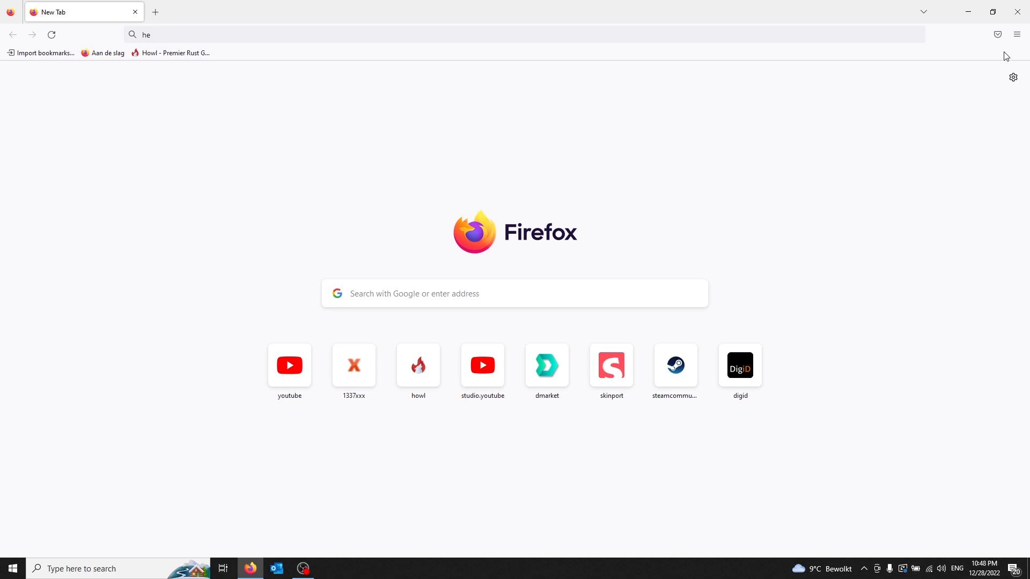
pyautogui.click(1017, 35)
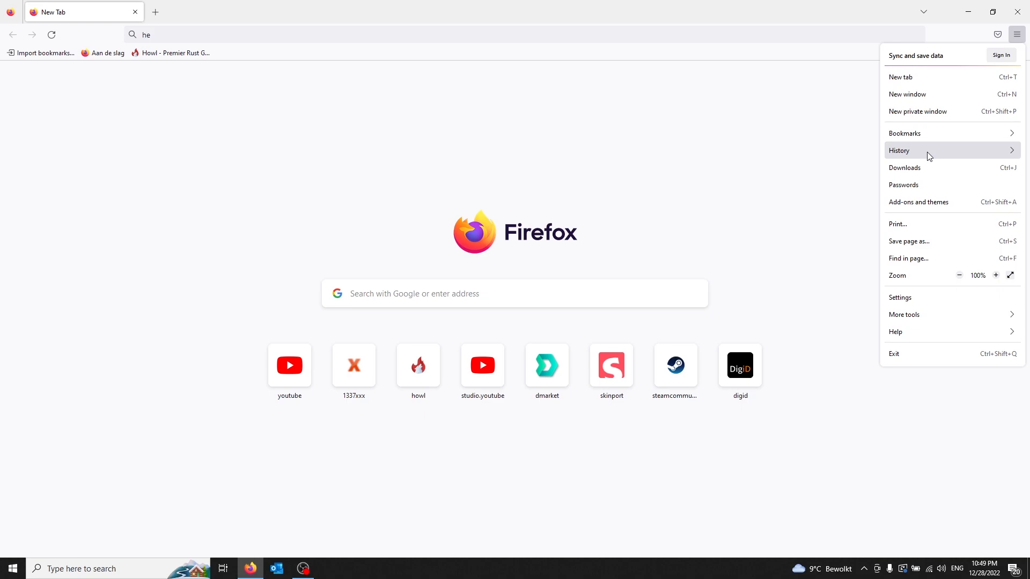
pyautogui.moveTo(794, 175)
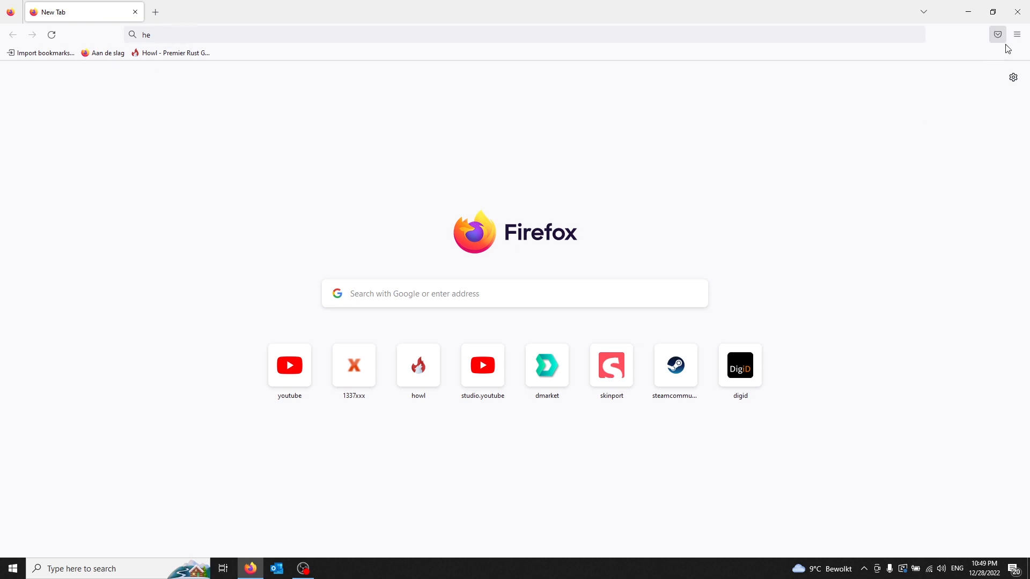
pyautogui.click(1015, 35)
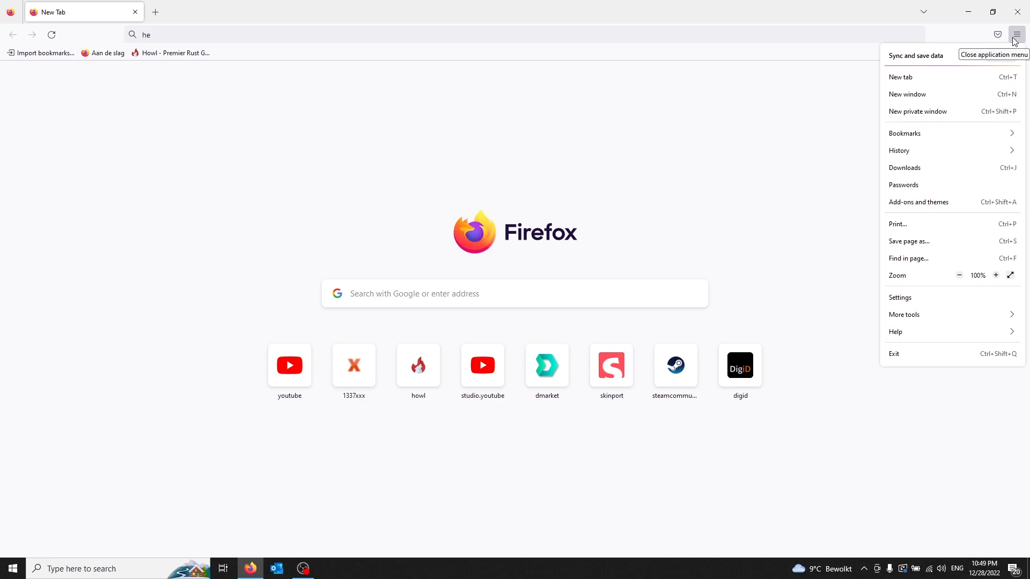
# Open Settings on Privacy & Security and scroll down to the History section
pyautogui.click(900, 298)
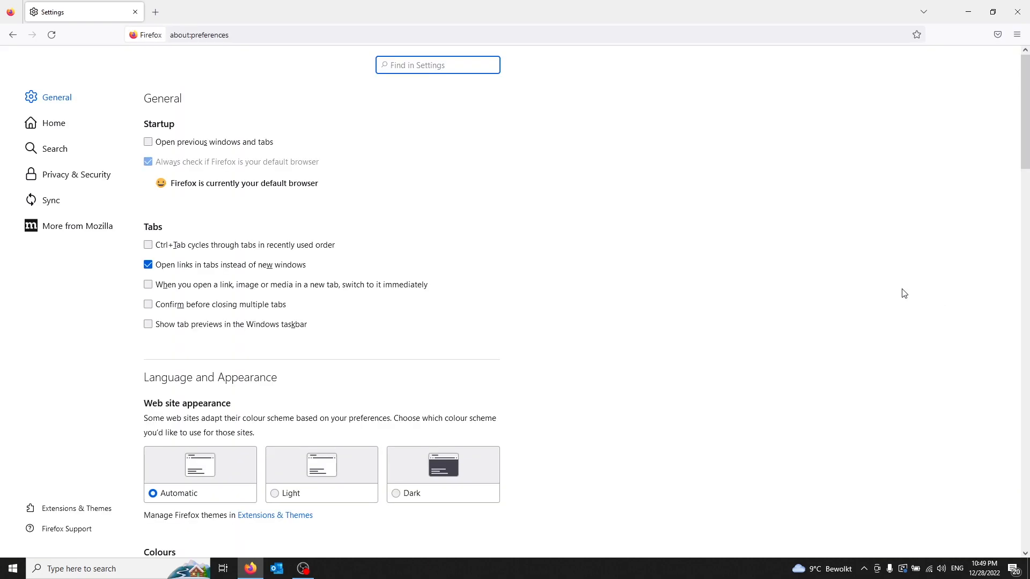
pyautogui.moveTo(144, 134)
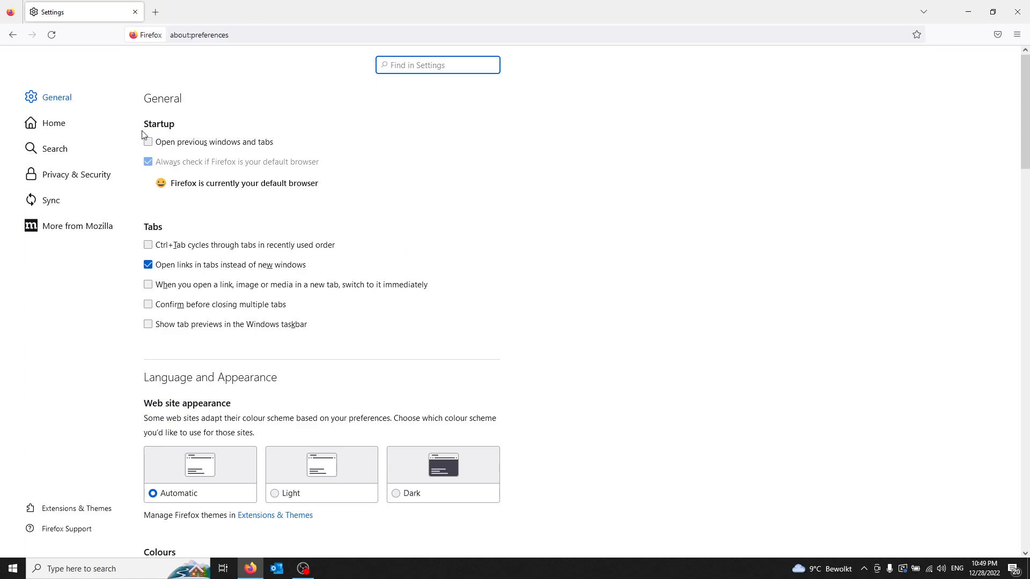
pyautogui.click(76, 174)
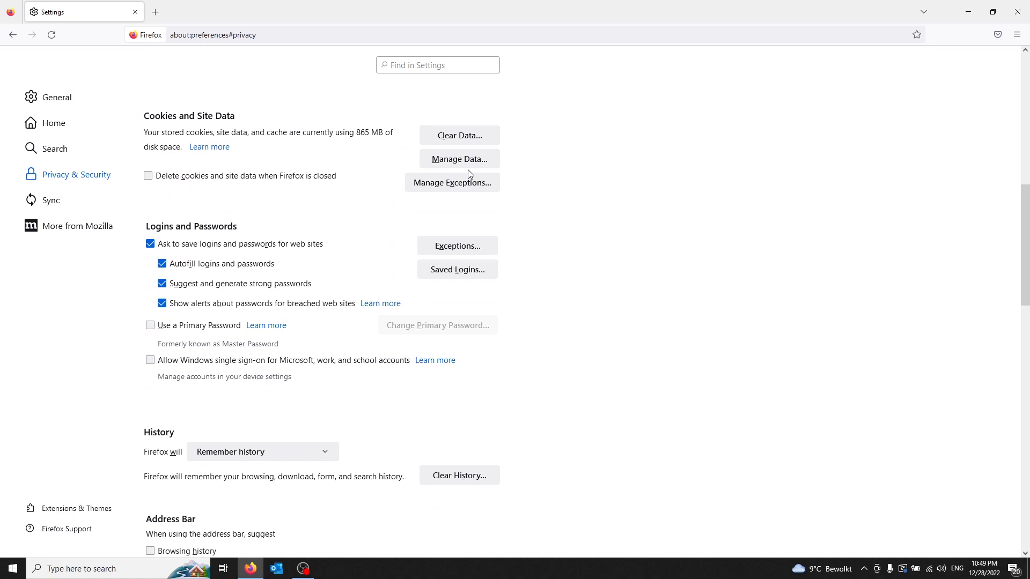
pyautogui.scroll(-3)
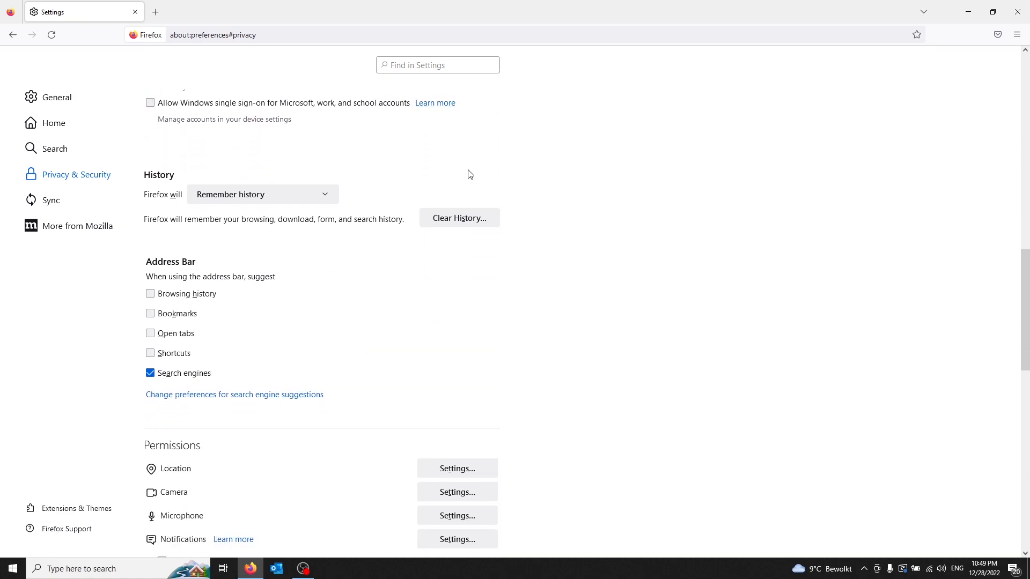
pyautogui.doubleClick(158, 175)
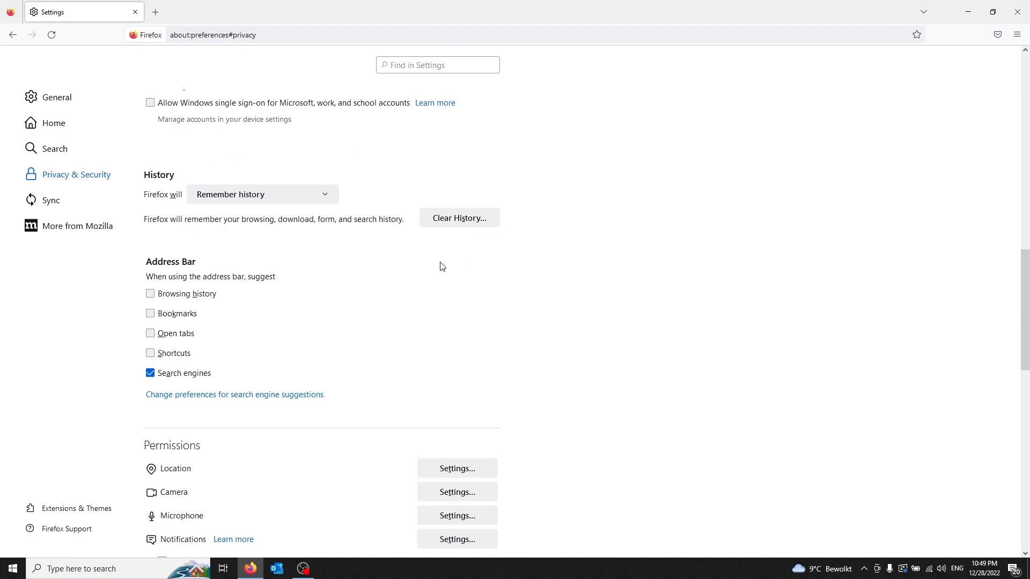
pyautogui.moveTo(147, 265)
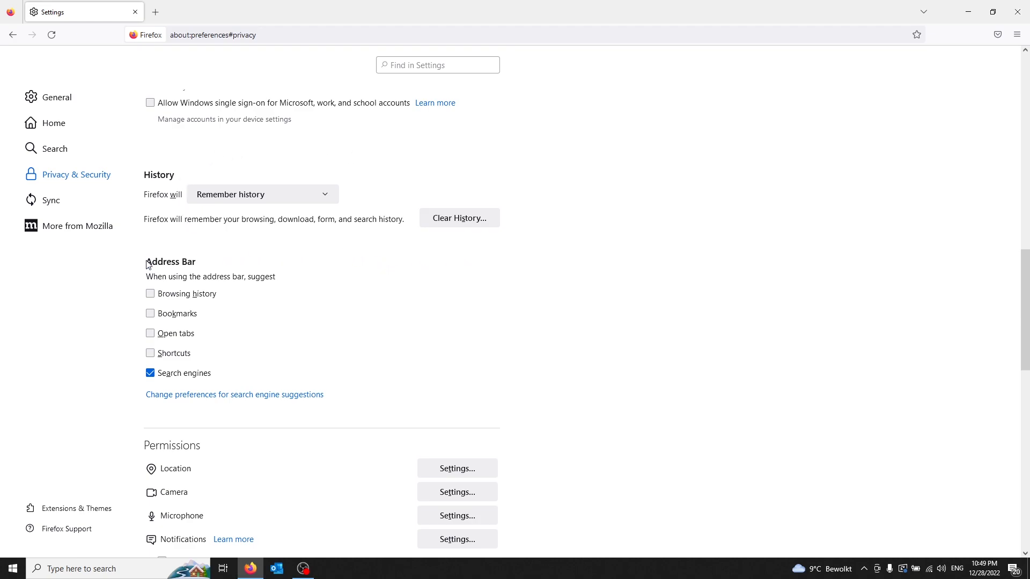
pyautogui.moveTo(204, 264)
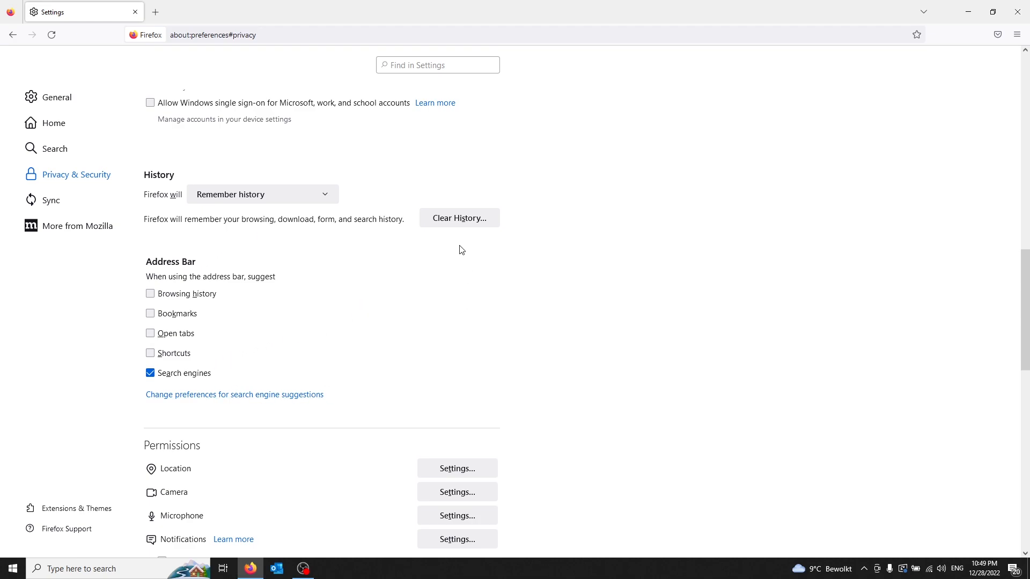
# Bring up the Clear History dialog, set to Everything with only form and search history
pyautogui.click(458, 217)
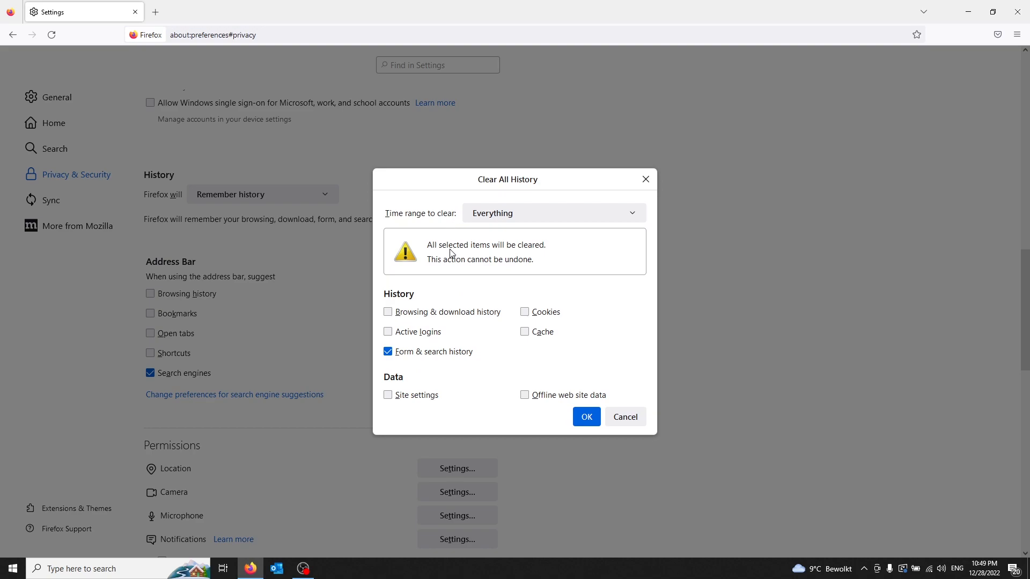
pyautogui.moveTo(524, 192)
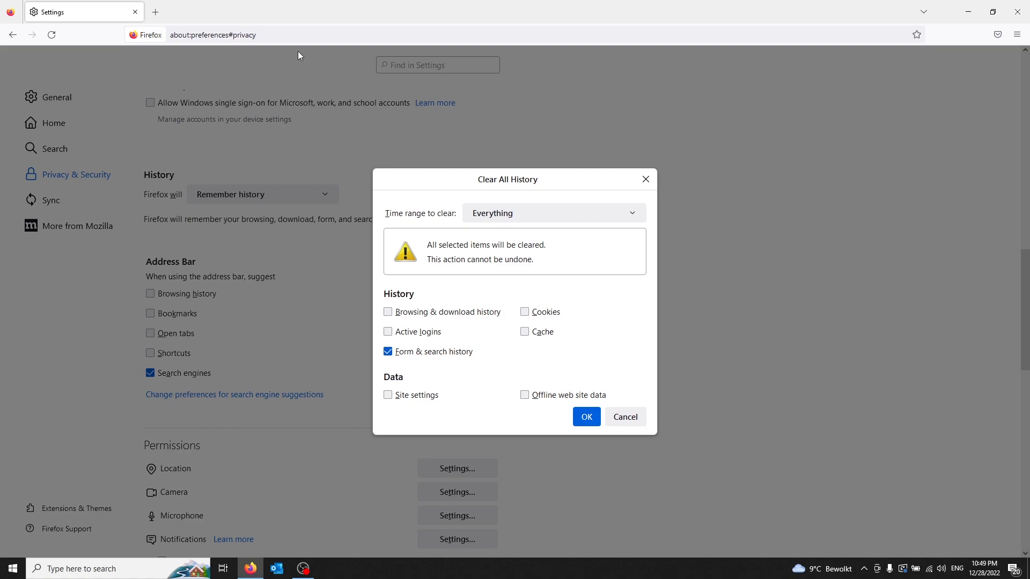
pyautogui.moveTo(462, 152)
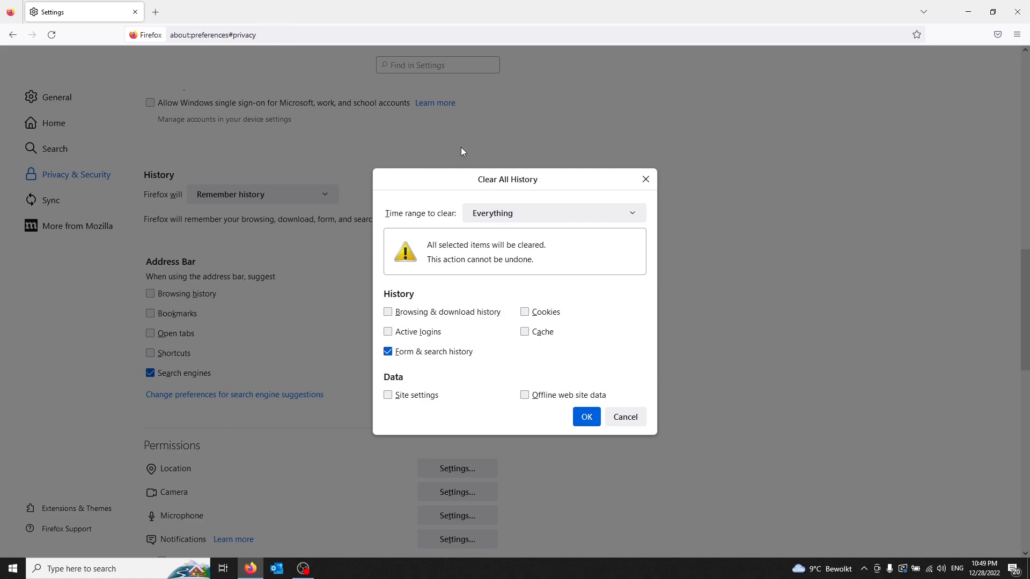
pyautogui.moveTo(458, 251)
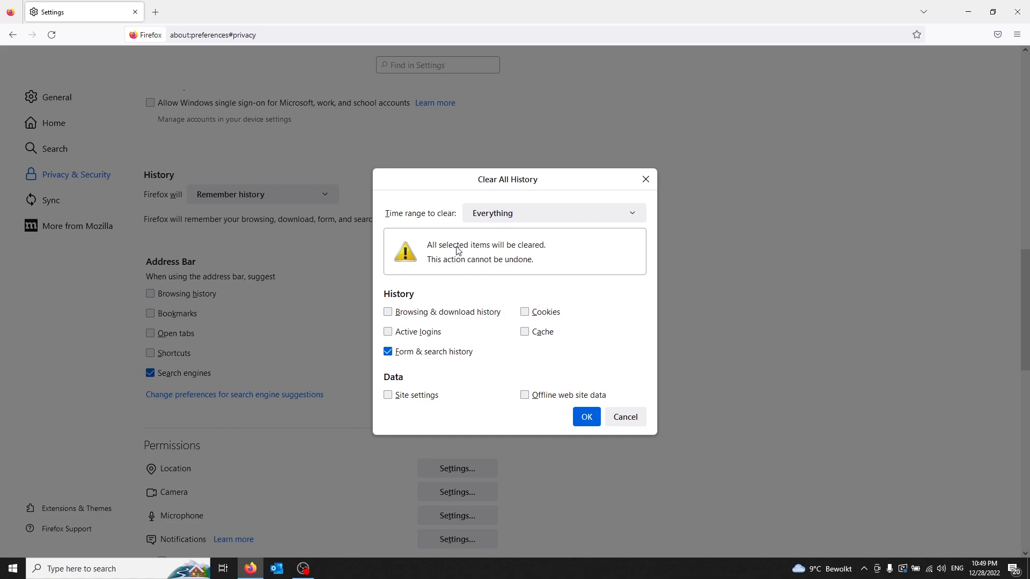
pyautogui.moveTo(637, 375)
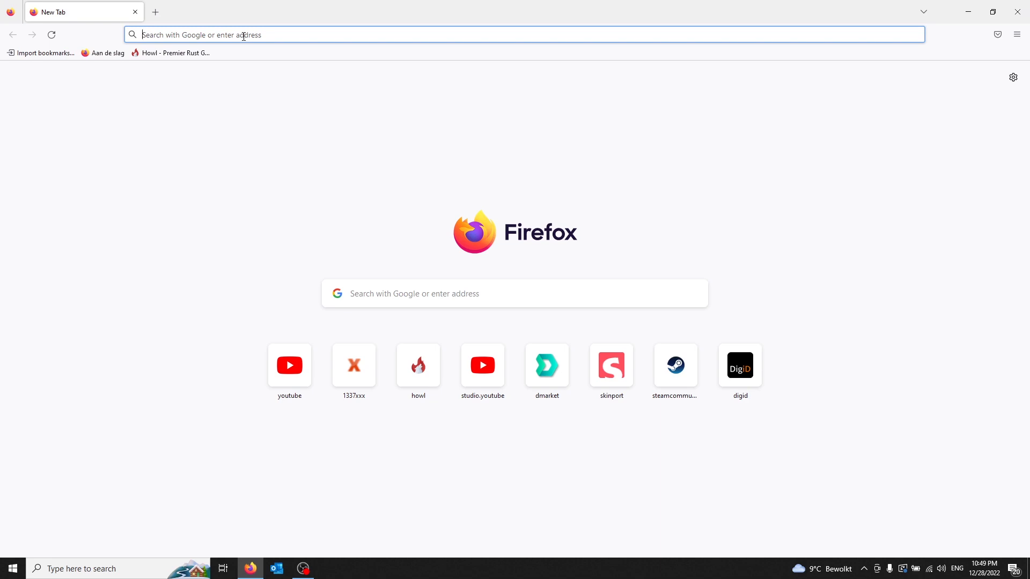
# Type 'hello' in the address bar and confirm no past searches are suggested
pyautogui.write('hello')
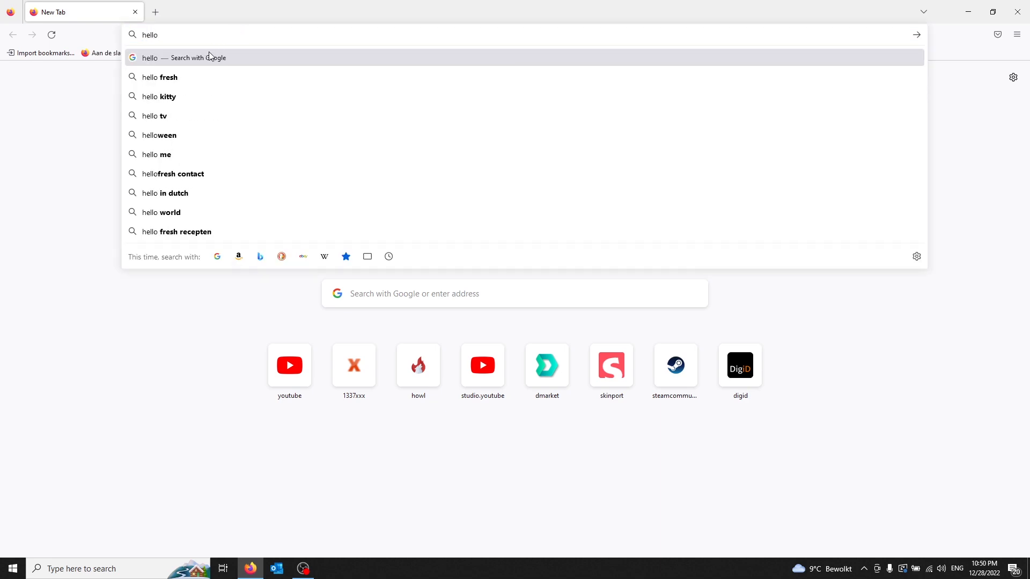
pyautogui.moveTo(158, 77)
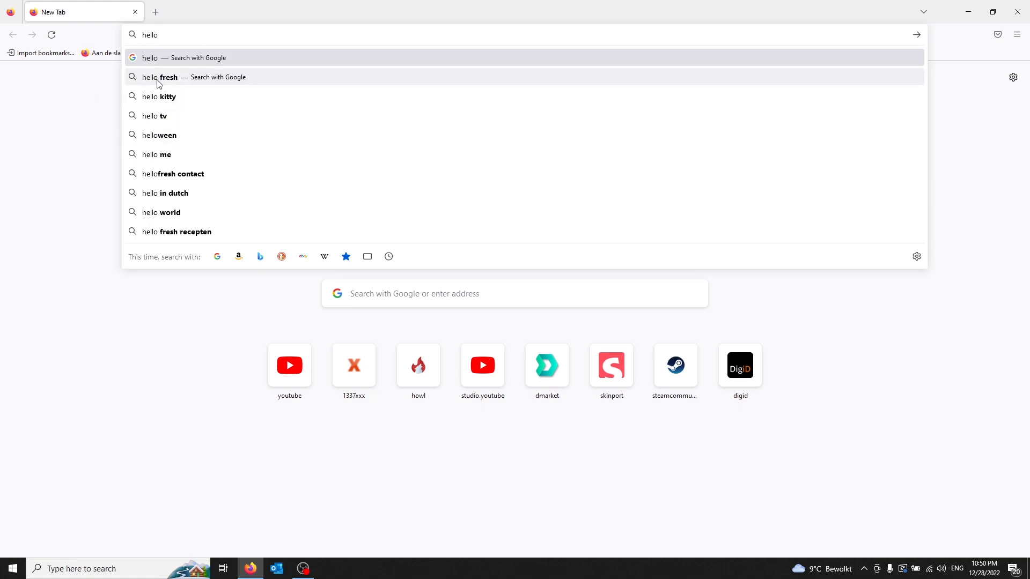